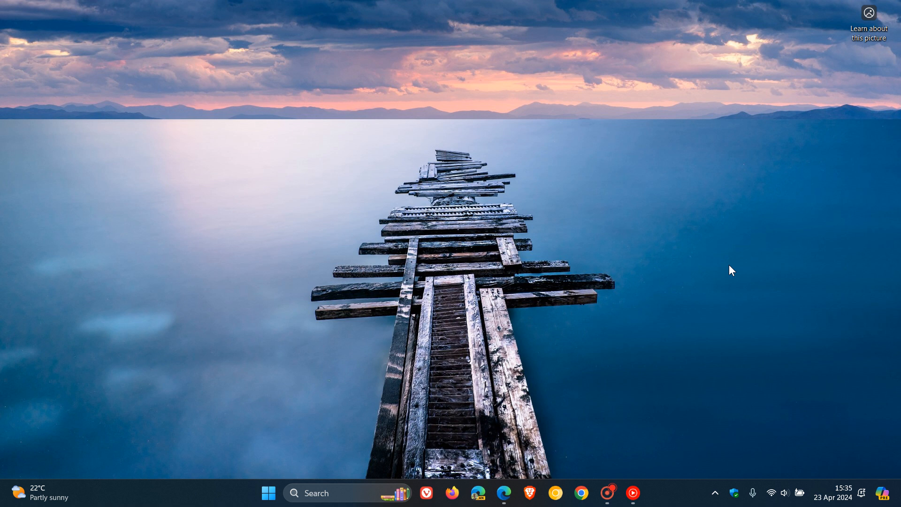
mouse_move(844, 359)
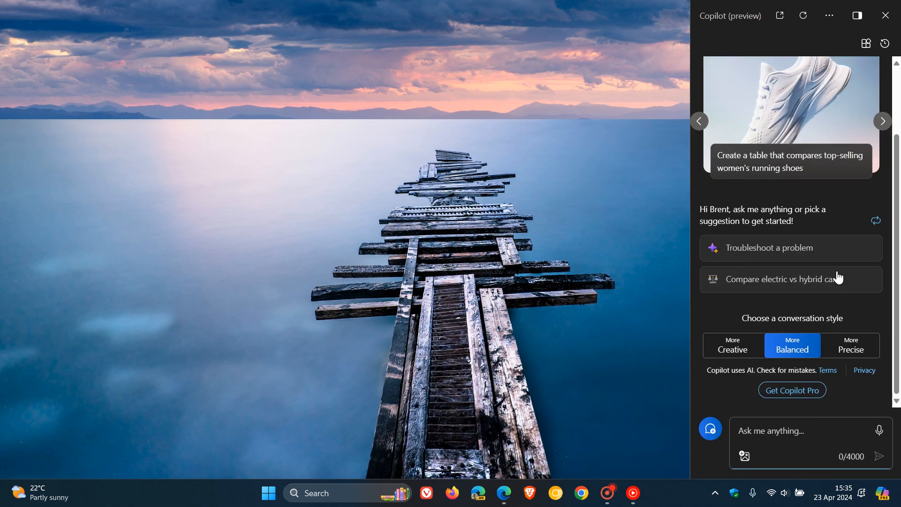
mouse_move(840, 215)
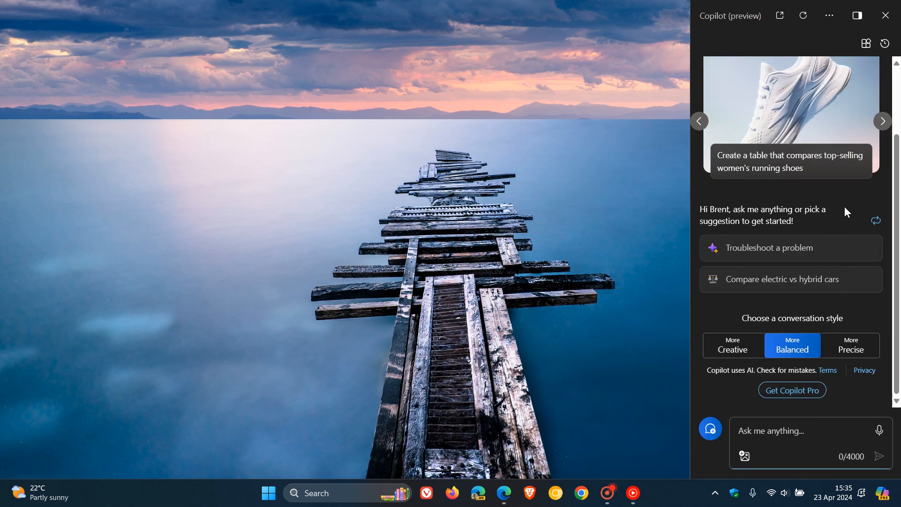
mouse_move(828, 15)
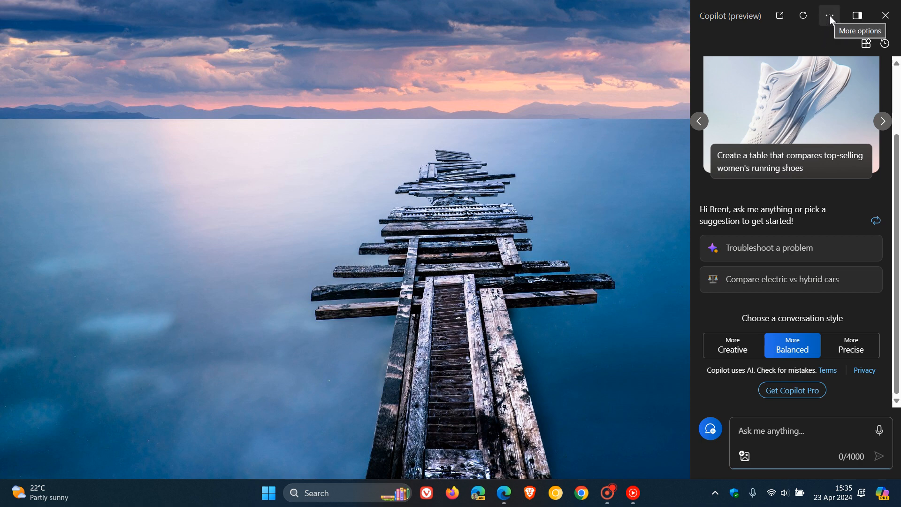
- Open Copilot's Notebook view, widen and redock it, then close Copilot and launch Edge
left_click(865, 44)
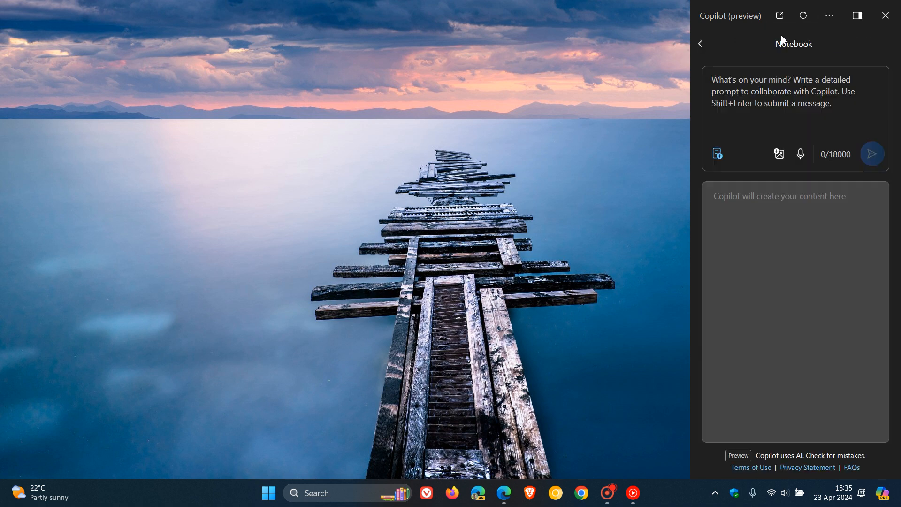
mouse_move(856, 15)
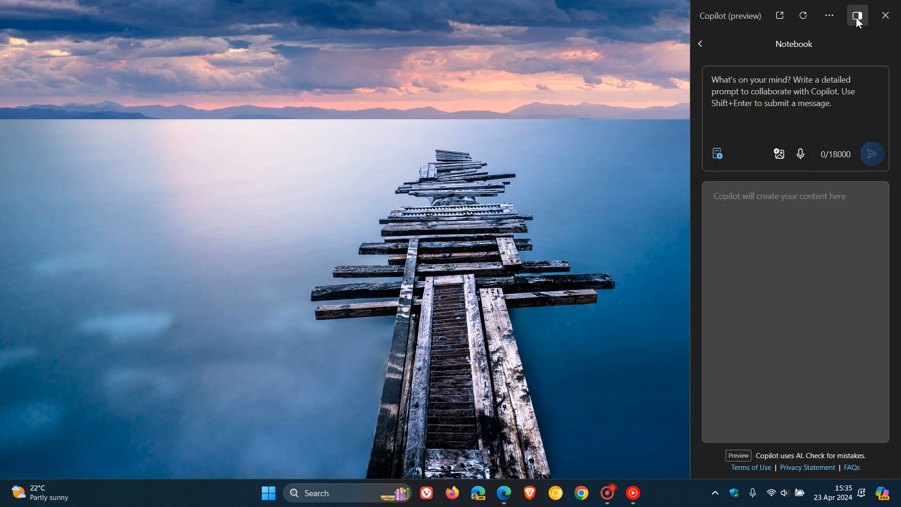
left_click(855, 16)
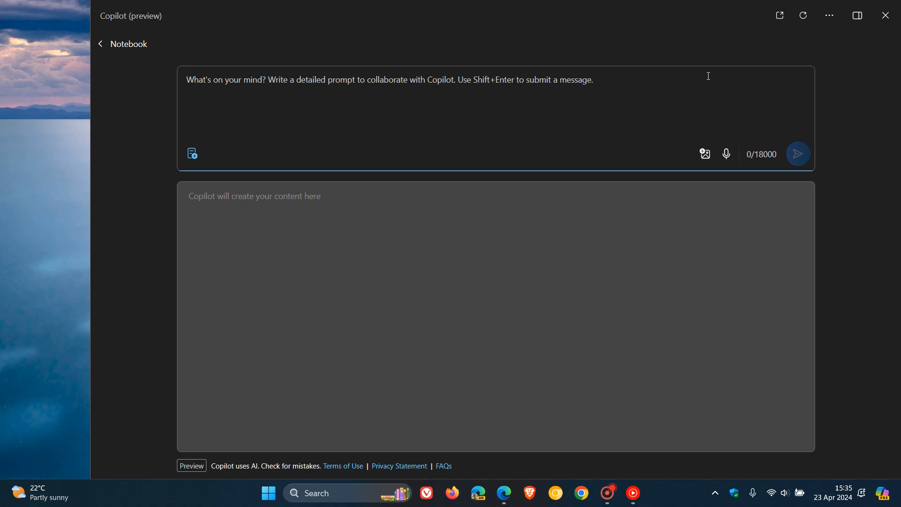
mouse_move(538, 107)
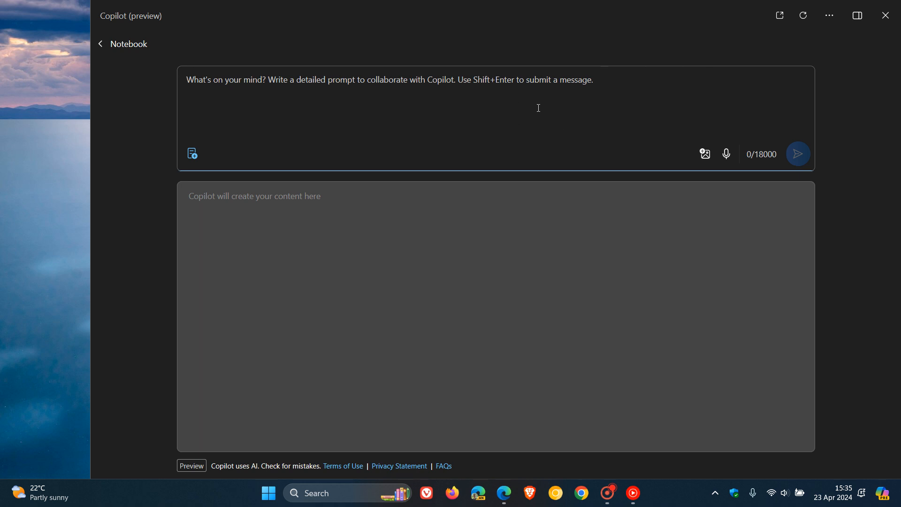
mouse_move(475, 352)
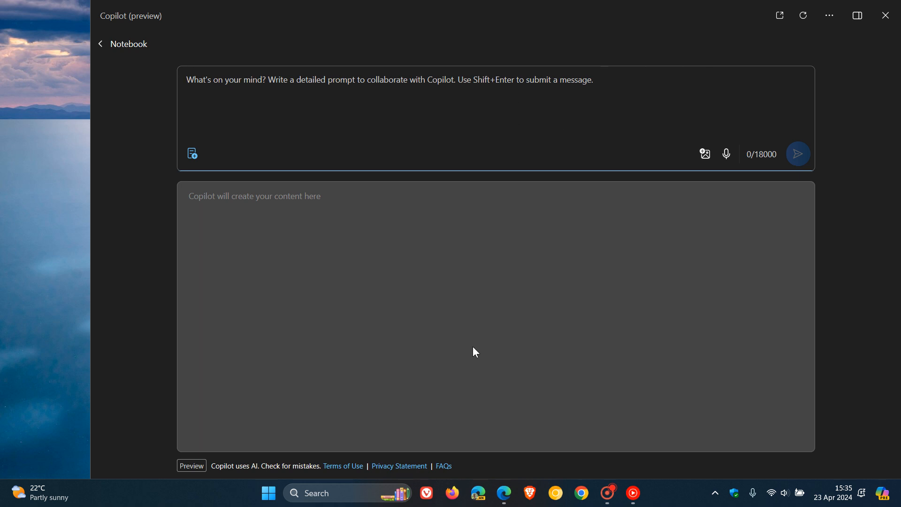
mouse_move(522, 302)
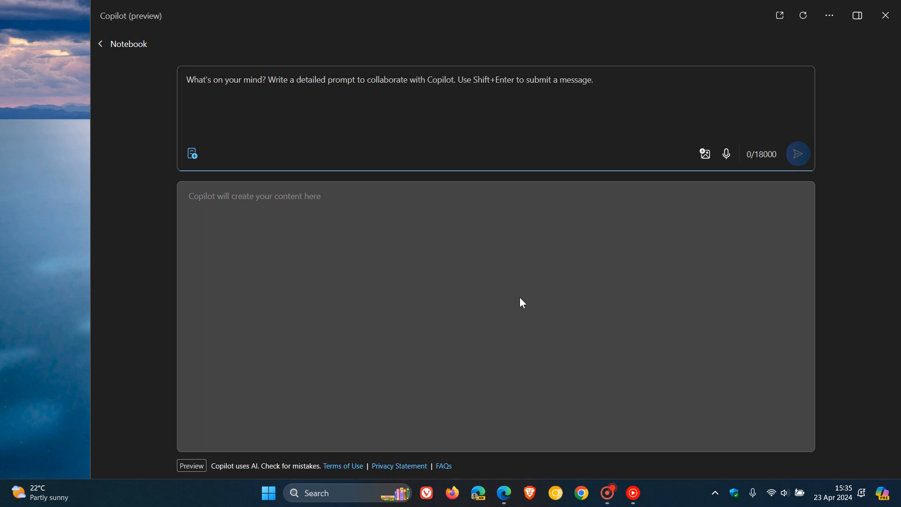
mouse_move(703, 270)
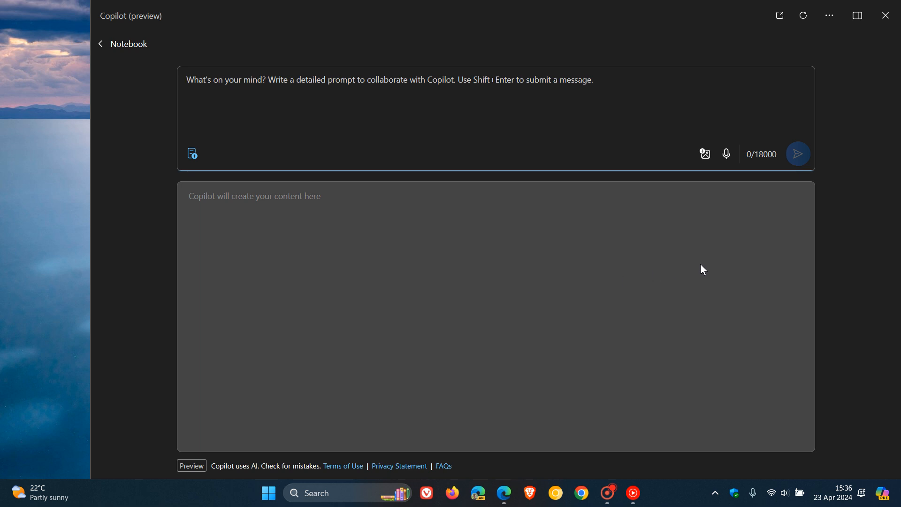
mouse_move(726, 153)
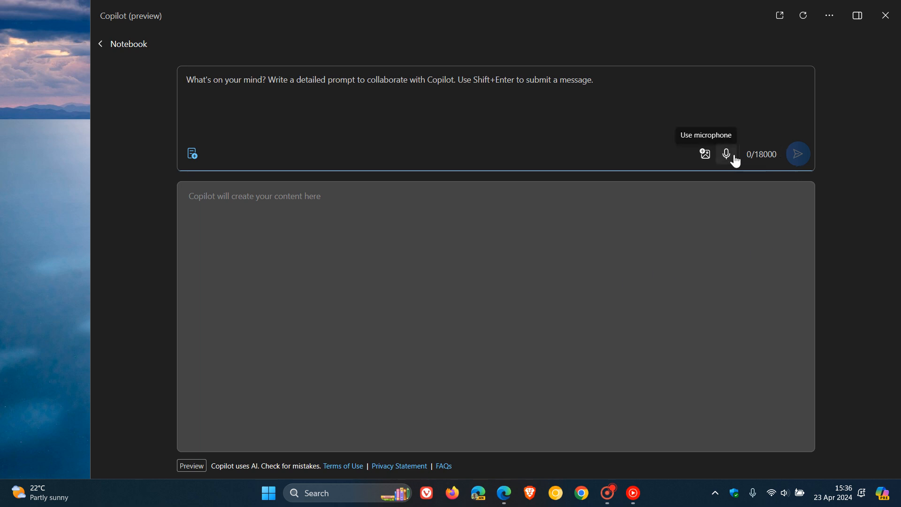
mouse_move(776, 171)
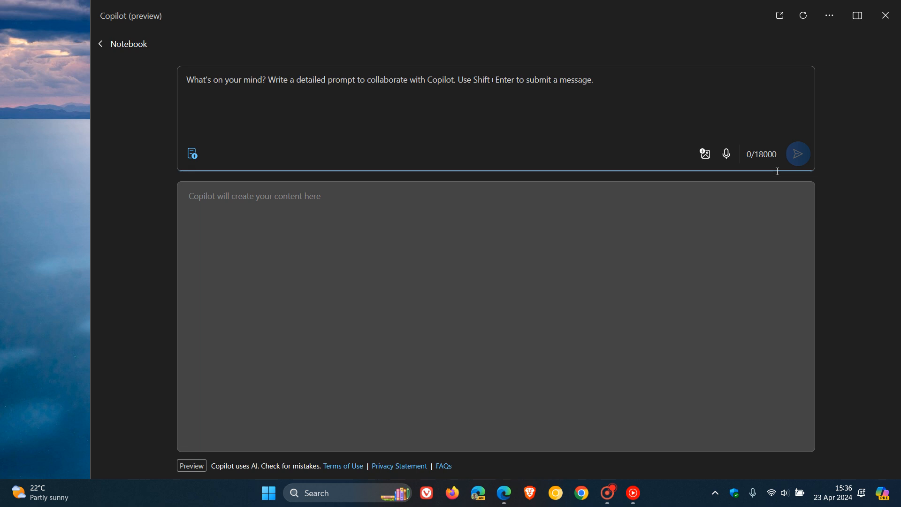
mouse_move(852, 219)
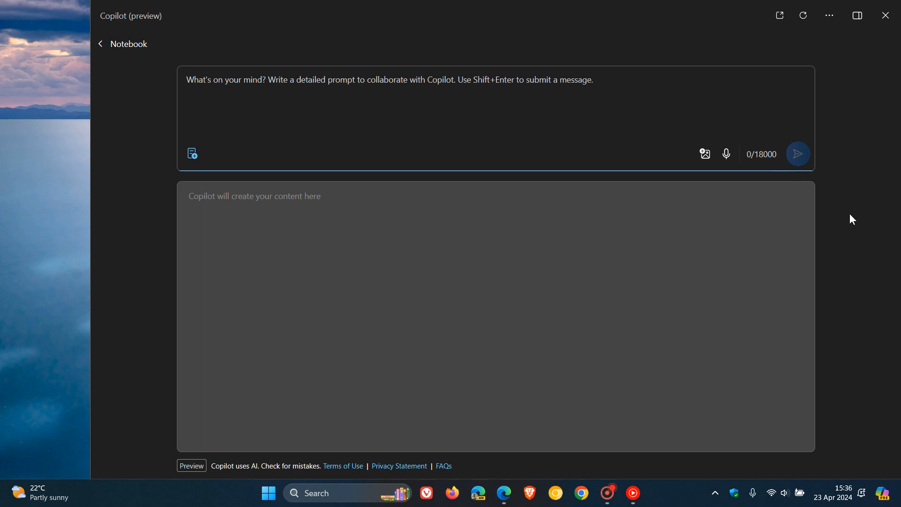
mouse_move(633, 110)
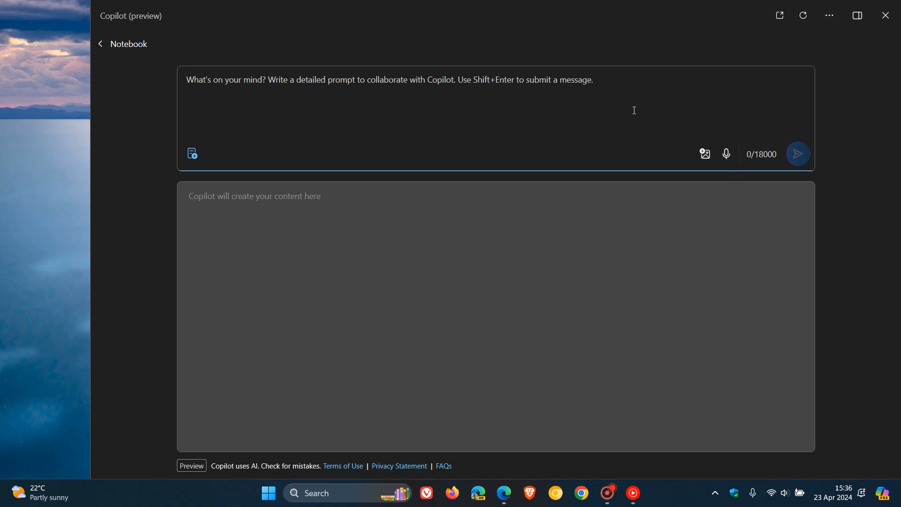
mouse_move(624, 110)
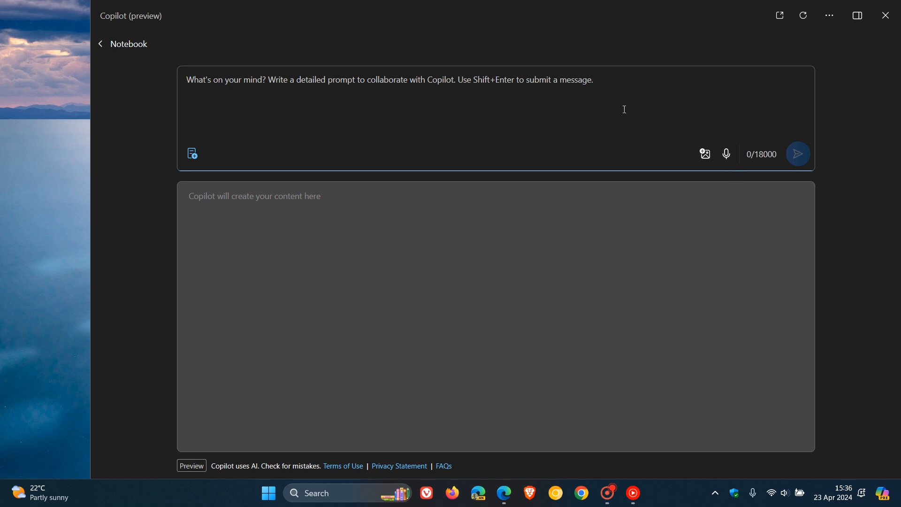
left_click(856, 15)
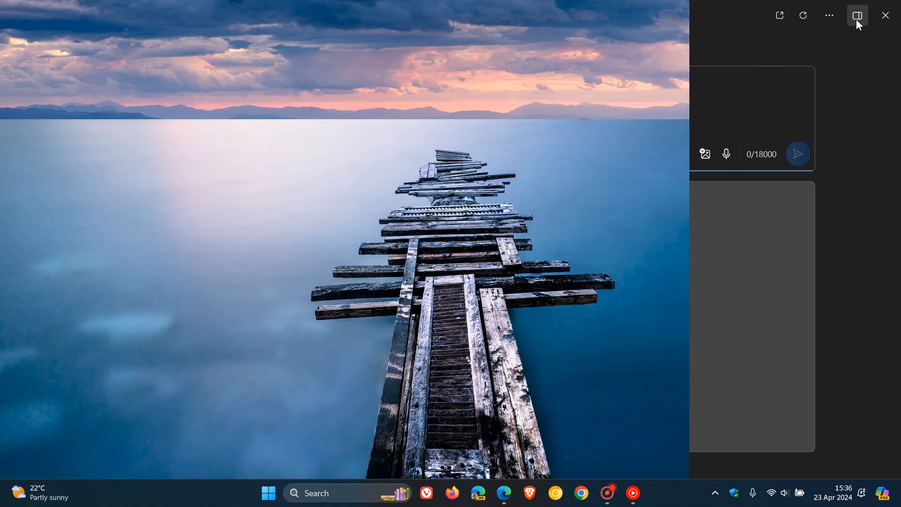
left_click(855, 16)
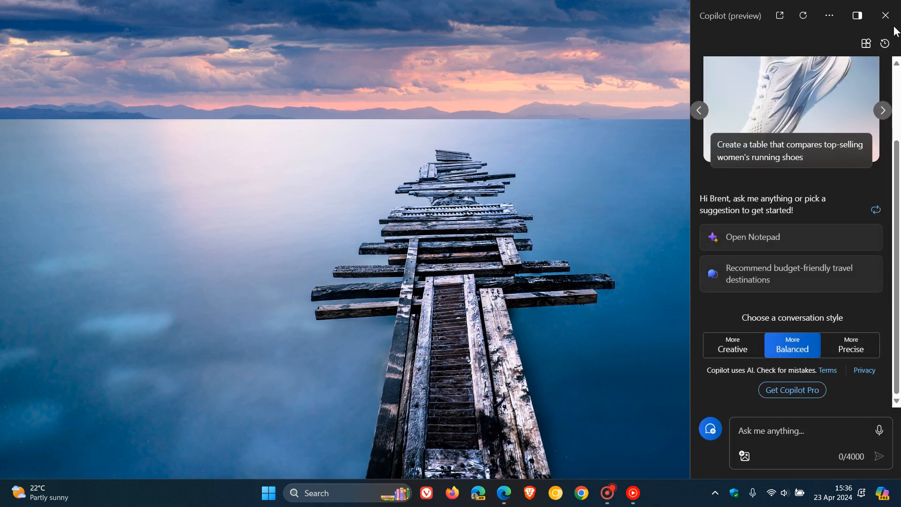
left_click(884, 16)
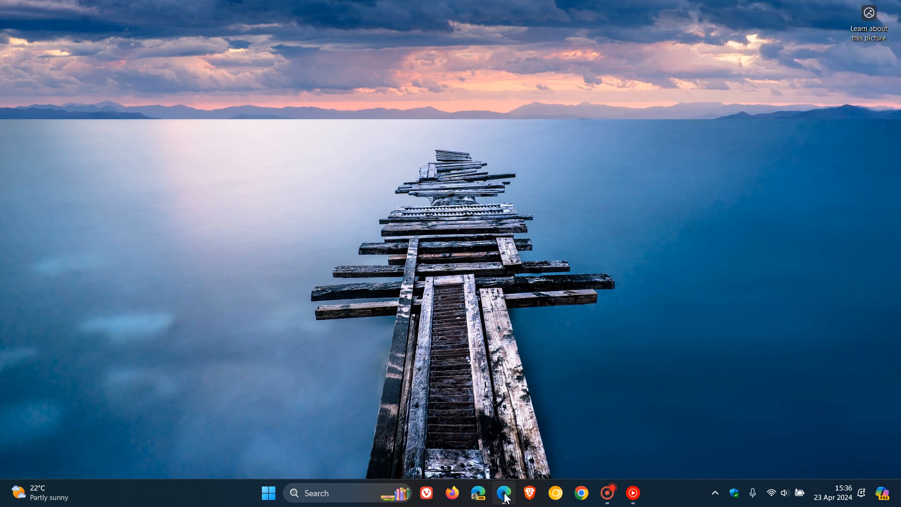
left_click(504, 493)
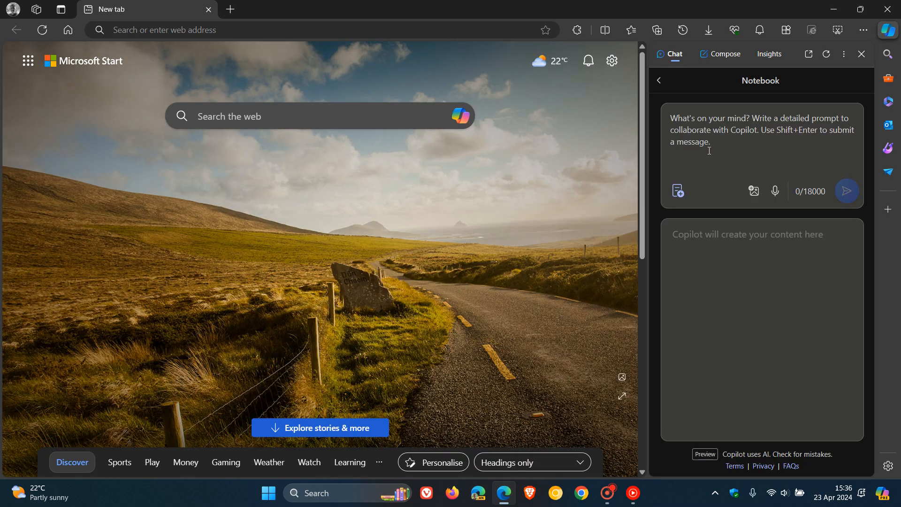
mouse_move(764, 136)
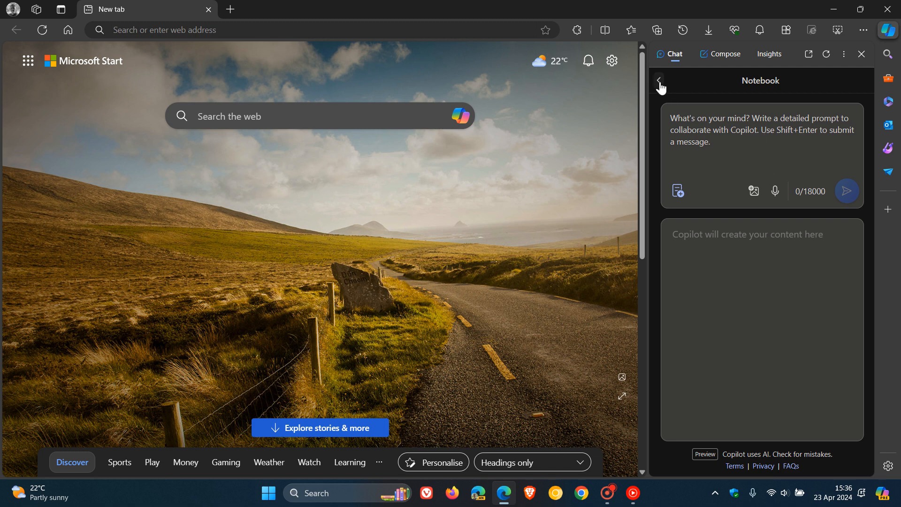
- Exit the sidebar Notebook, close Edge's Copilot pane, and open Copilot in a new tab
left_click(660, 80)
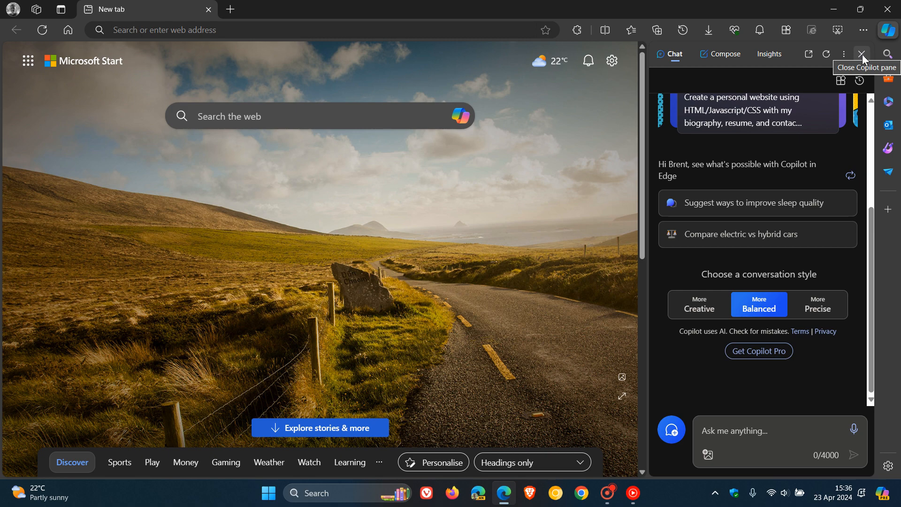
left_click(862, 53)
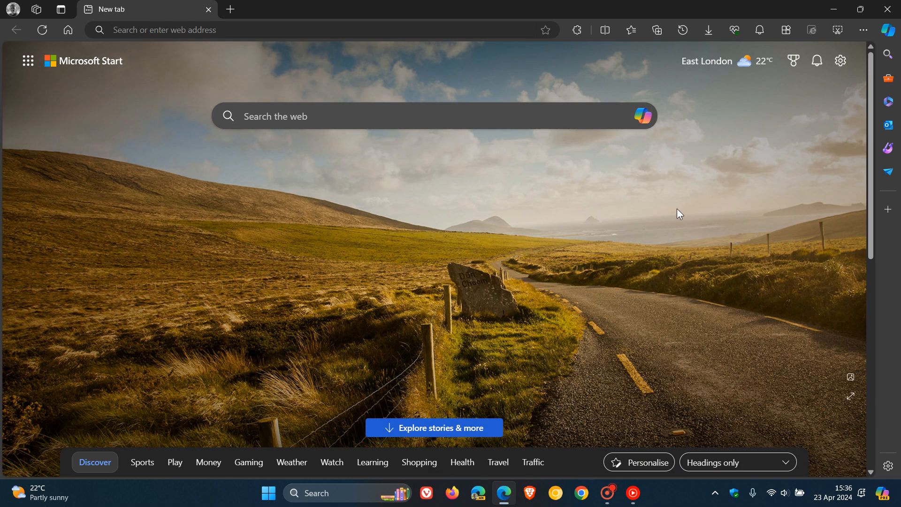
mouse_move(672, 166)
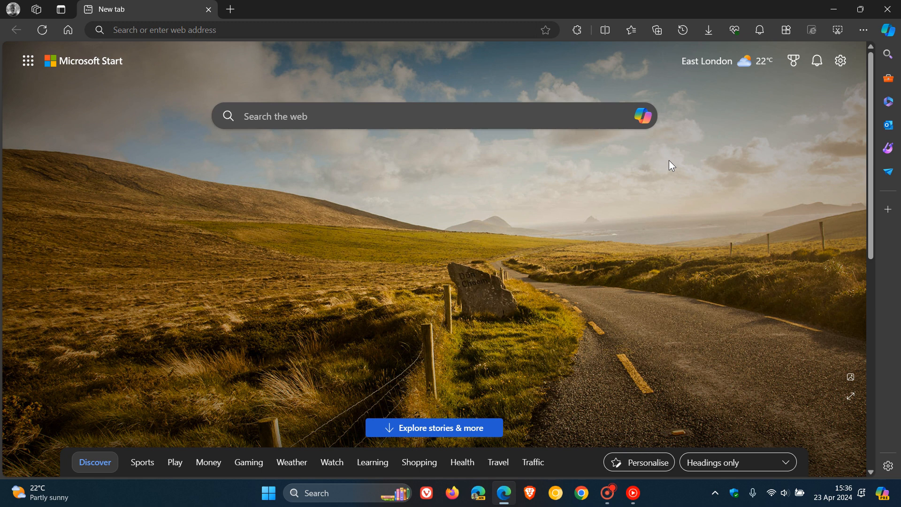
mouse_move(643, 115)
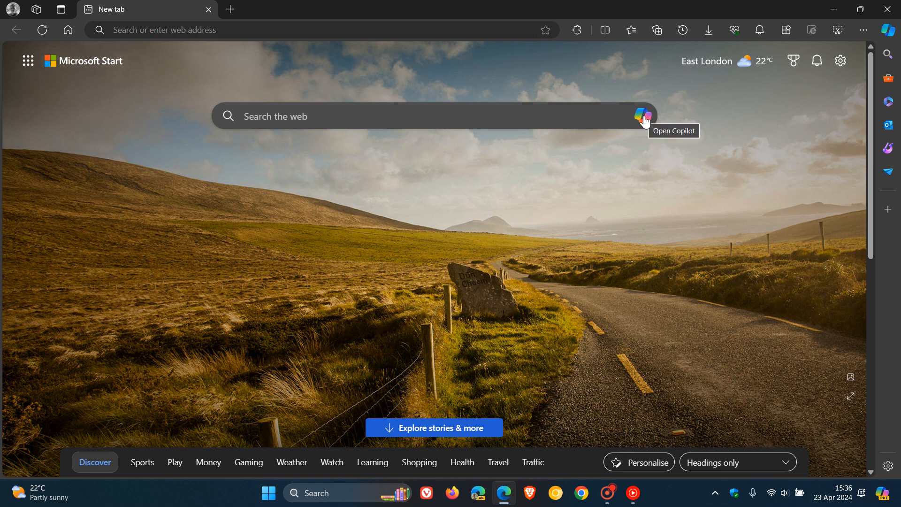
left_click(642, 115)
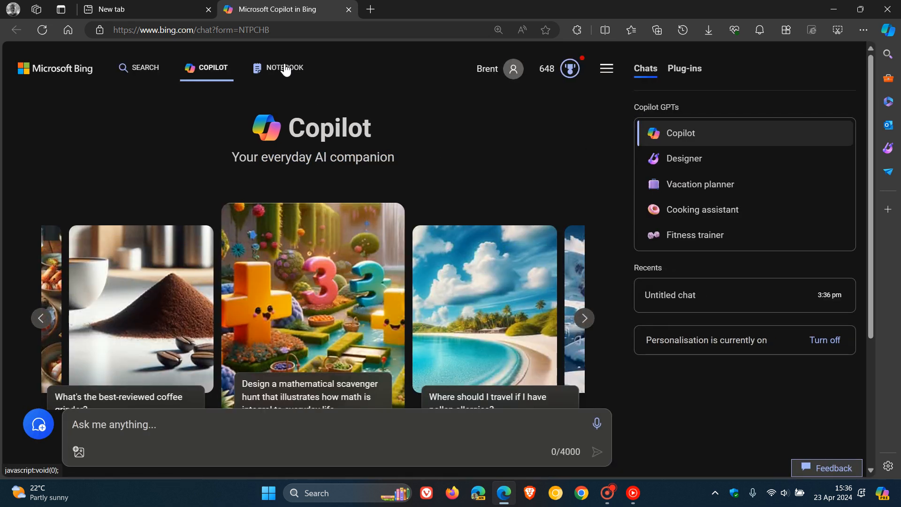
- Switch Copilot in Bing to the Notebook tab showing an empty prompt box
left_click(277, 67)
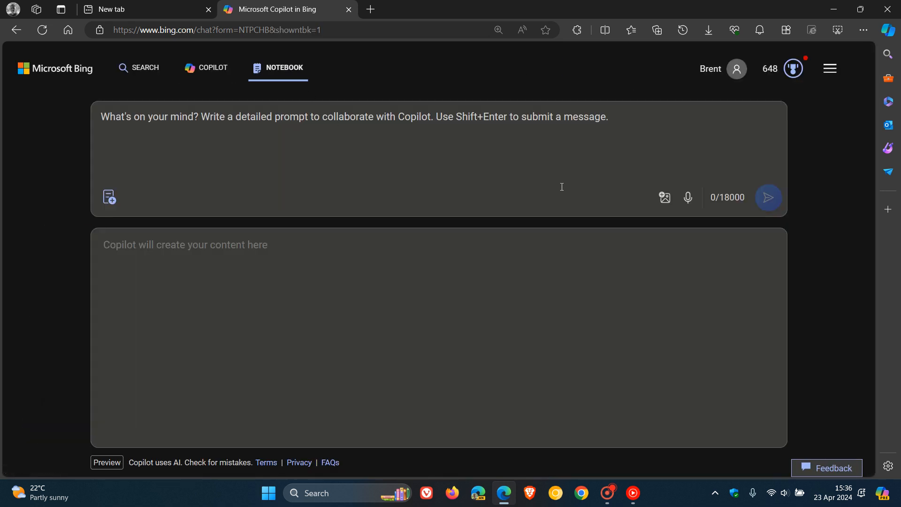
mouse_move(445, 165)
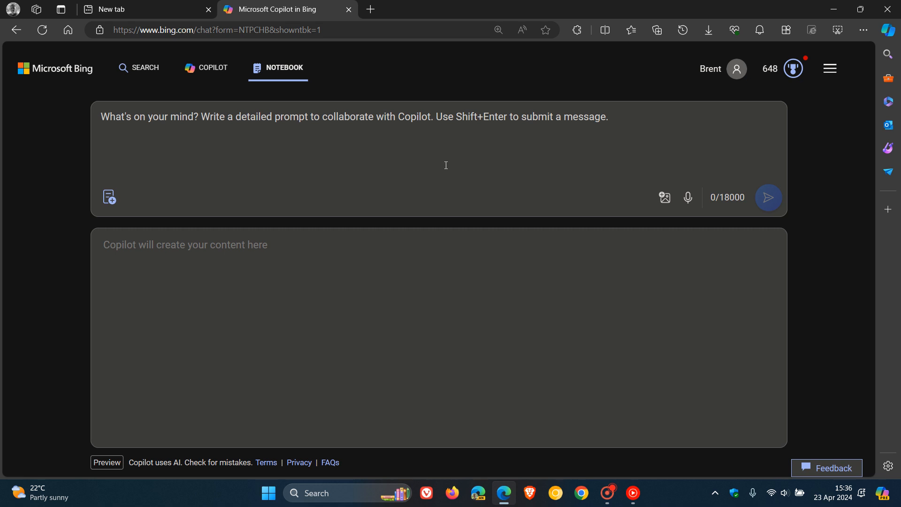
mouse_move(406, 142)
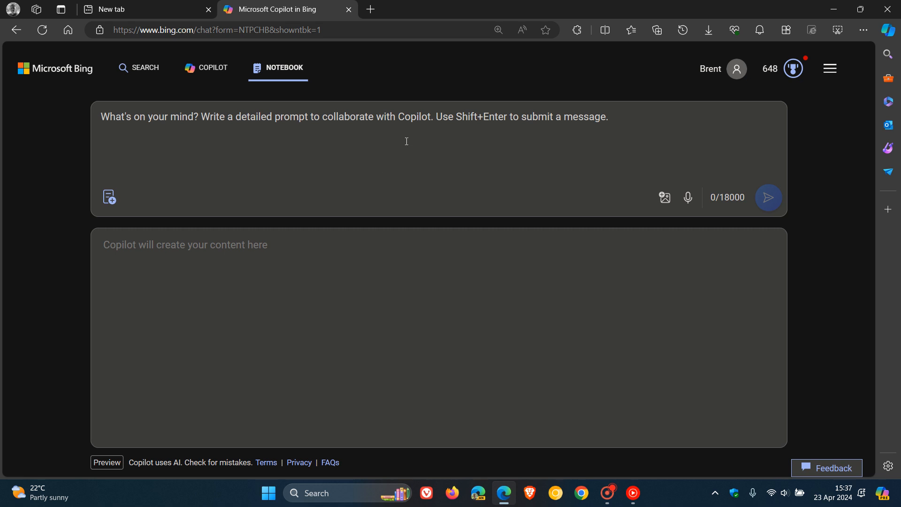
mouse_move(425, 156)
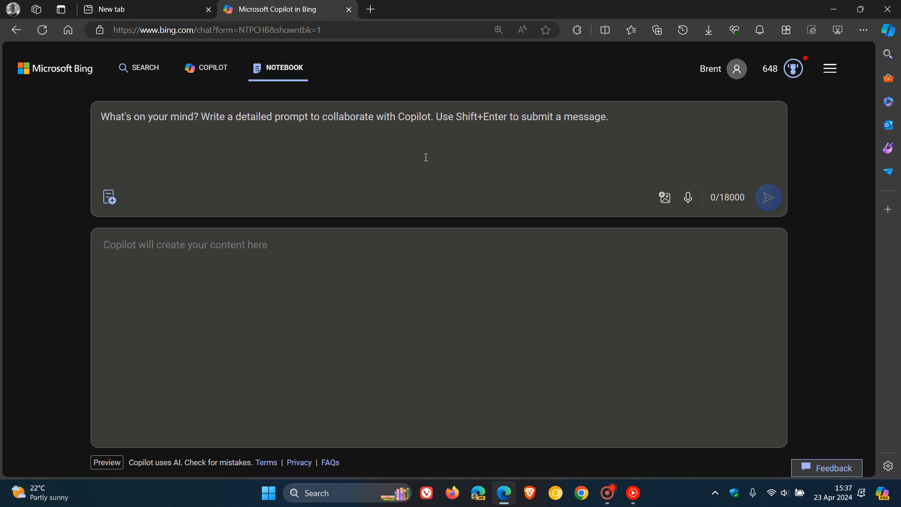
mouse_move(19, 387)
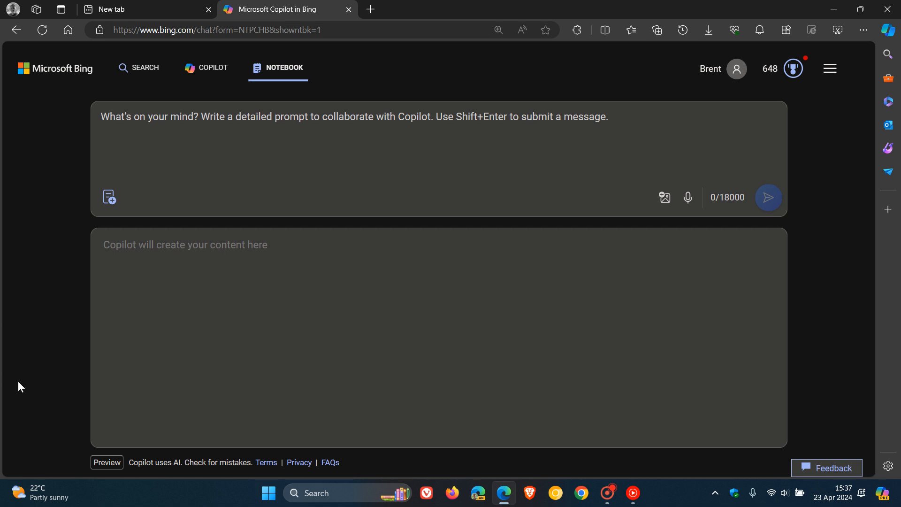
mouse_move(465, 315)
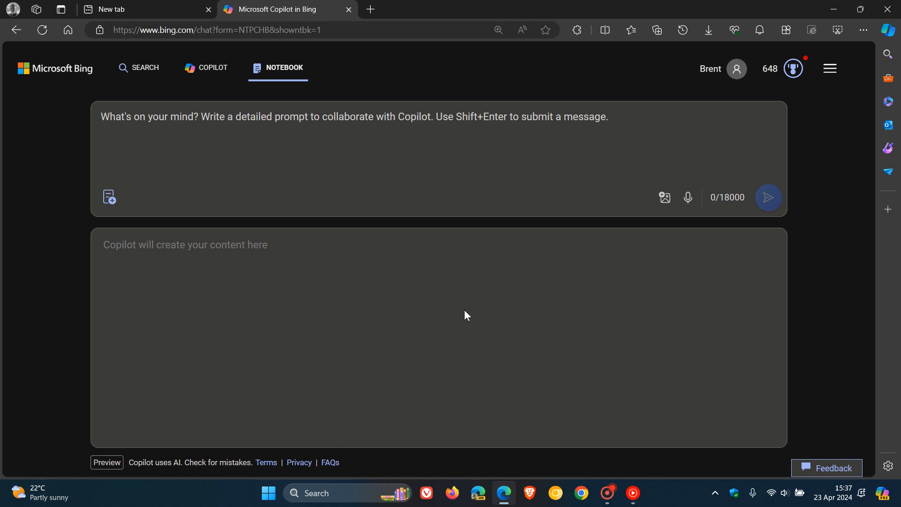
mouse_move(463, 323)
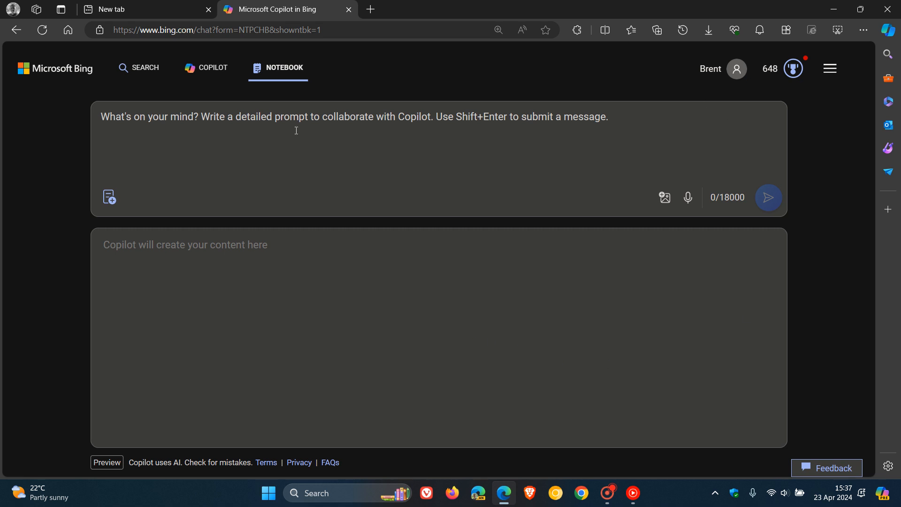
mouse_move(482, 167)
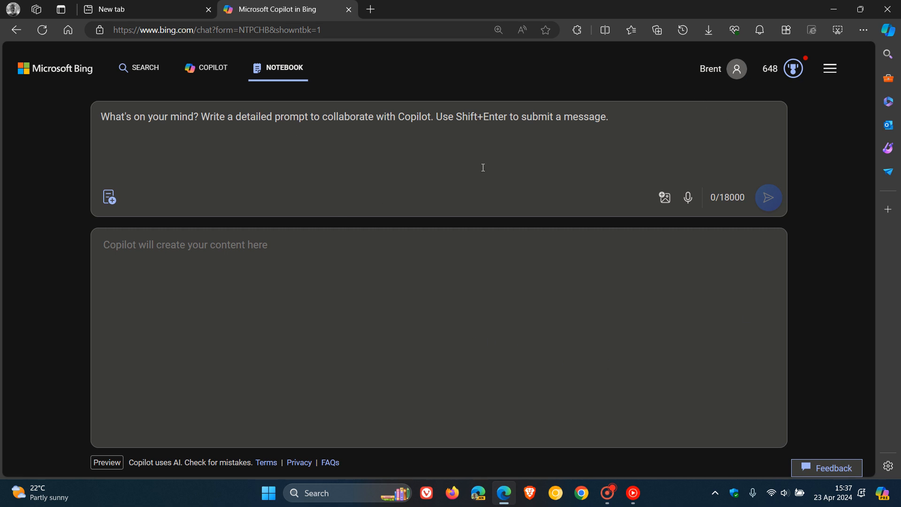
mouse_move(402, 145)
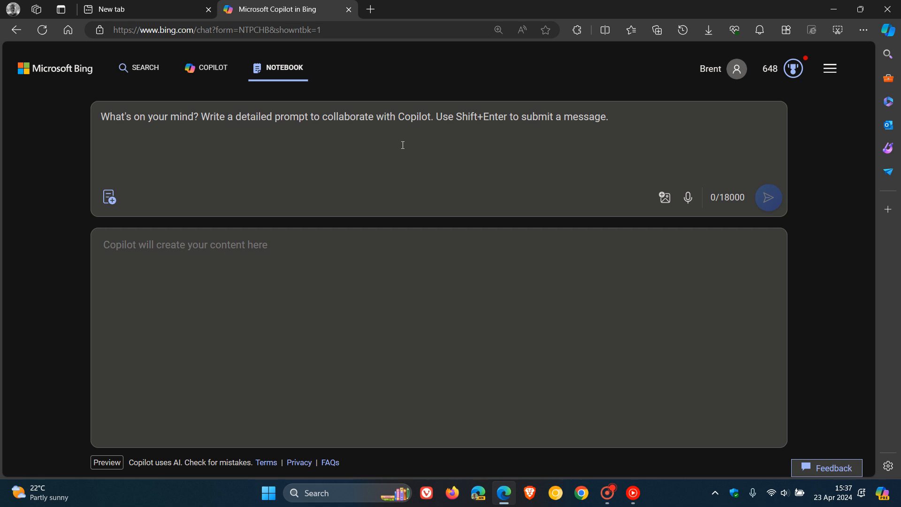
mouse_move(499, 340)
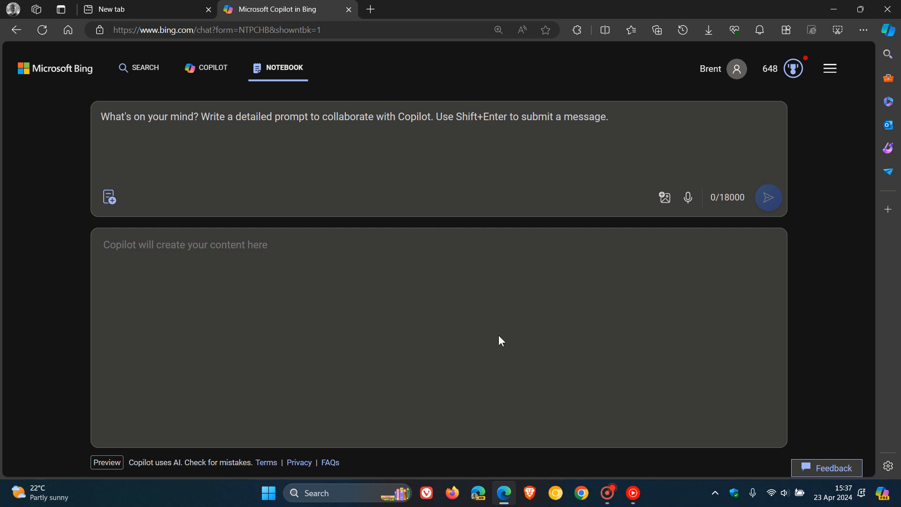
mouse_move(486, 315)
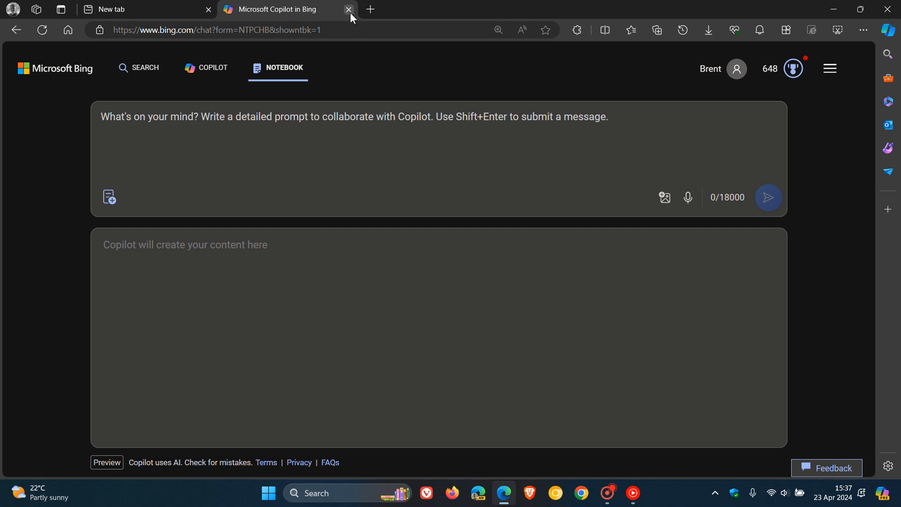
- Close the Copilot in Bing tab, shutting Edge to reveal the pier wallpaper desktop
left_click(349, 9)
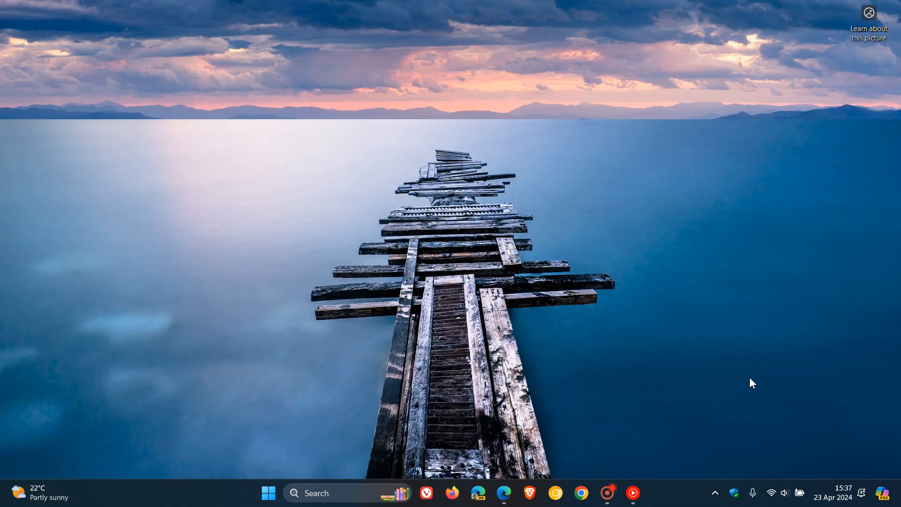
mouse_move(886, 461)
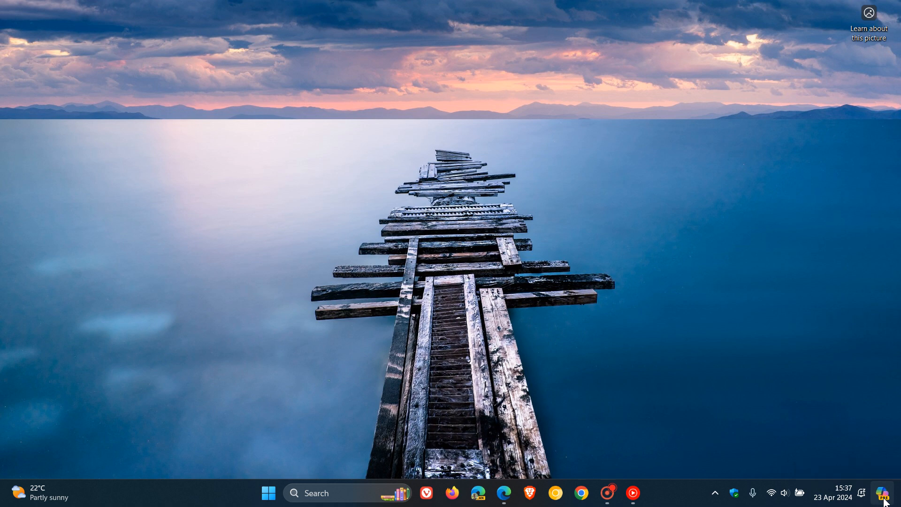
left_click(883, 493)
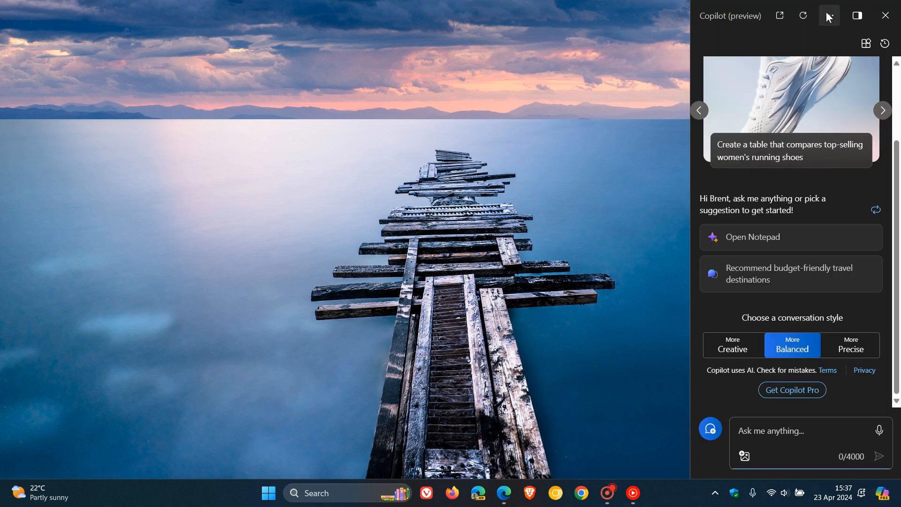
left_click(829, 16)
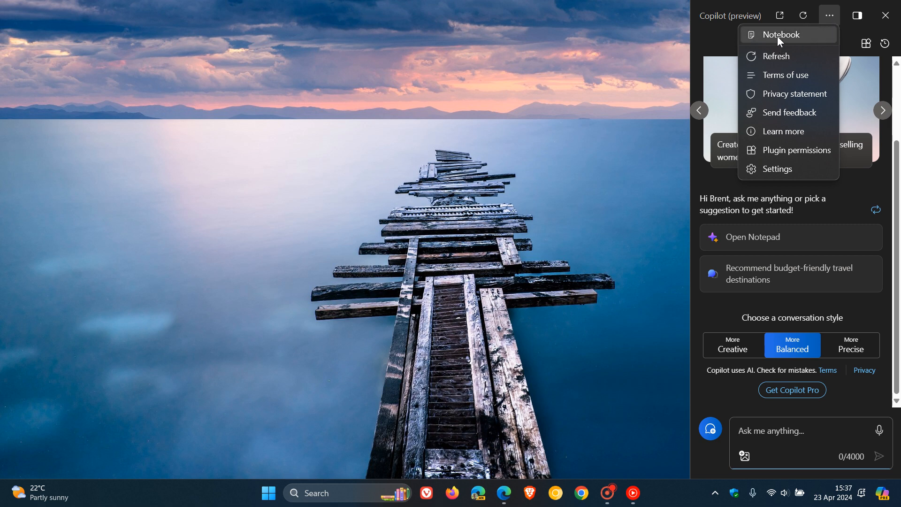
left_click(780, 34)
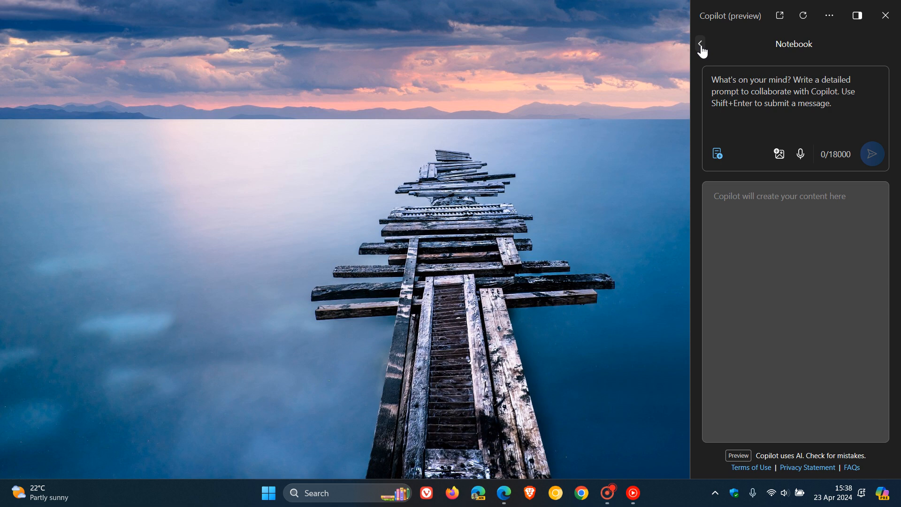
left_click(701, 46)
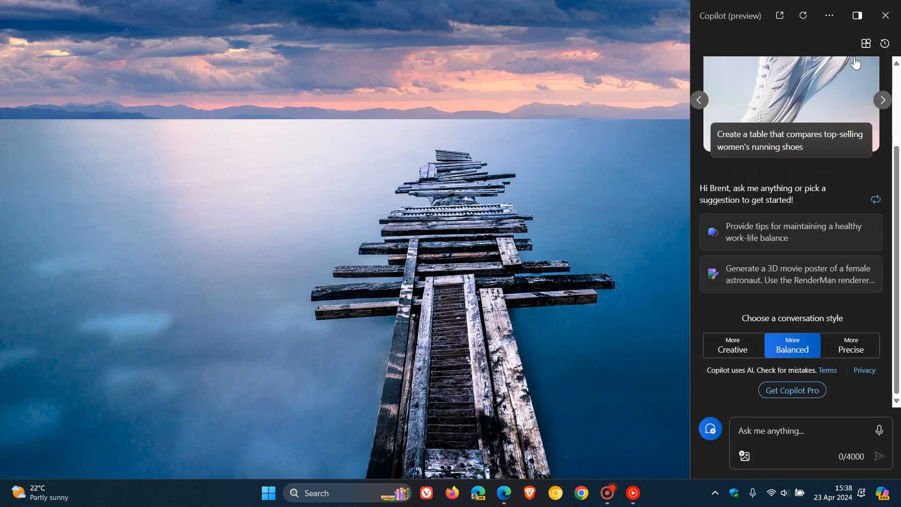
left_click(885, 15)
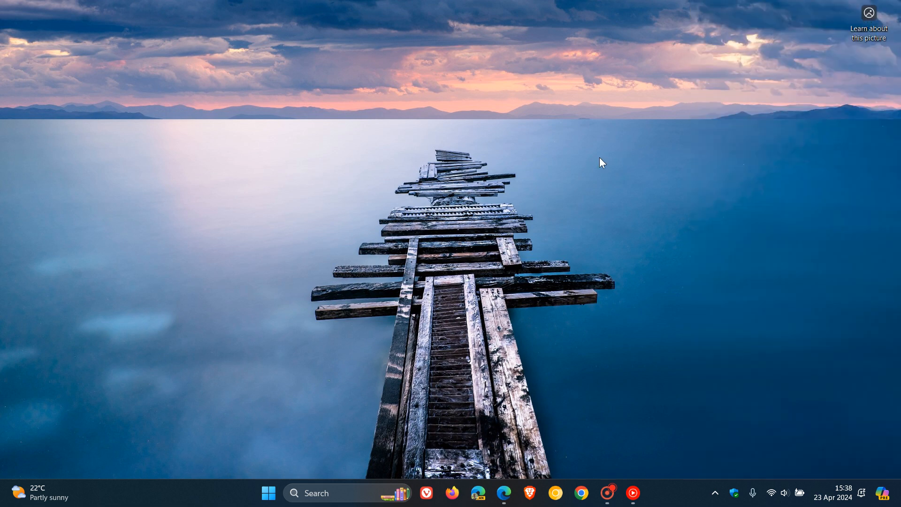
mouse_move(608, 162)
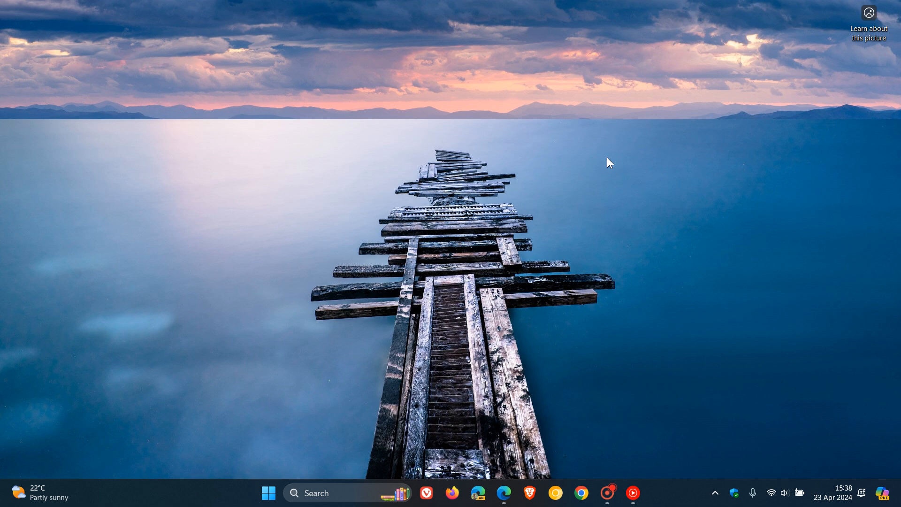